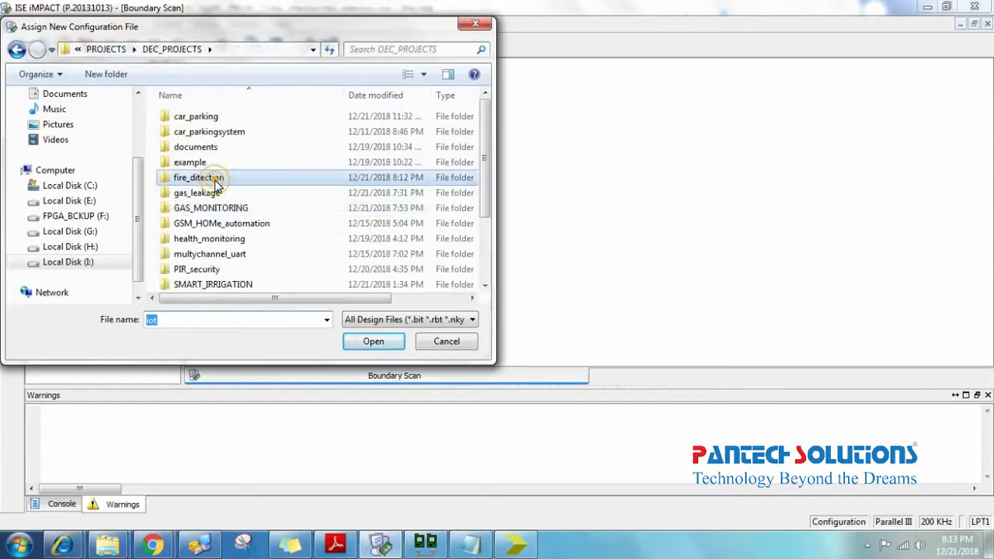
# Select the fire_direction folder under DEC_PROJECTS as the configuration file location.
pyautogui.click(373, 342)
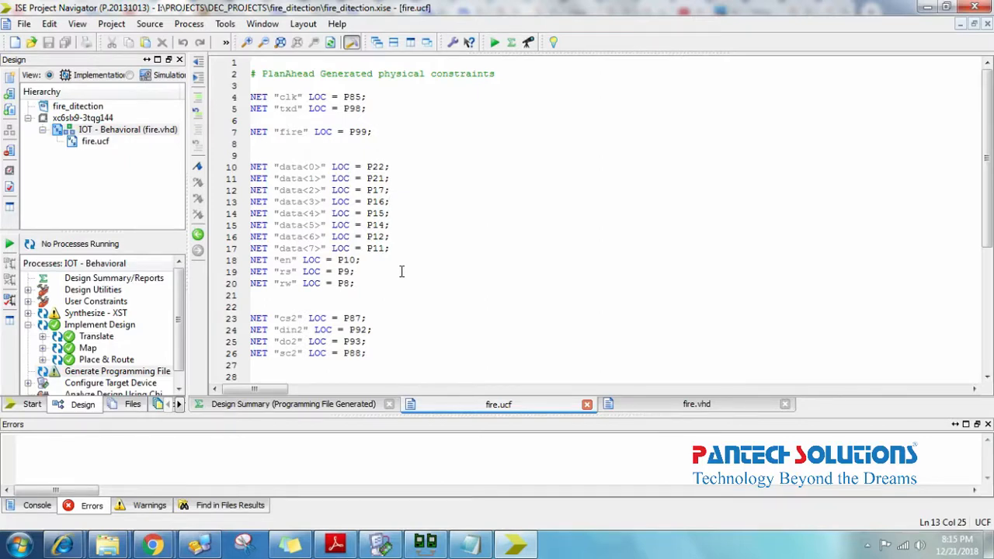
# Bring up fire.ucf from the Hierarchy pane to review its NET LOC pin assignments.
pyautogui.click(152, 544)
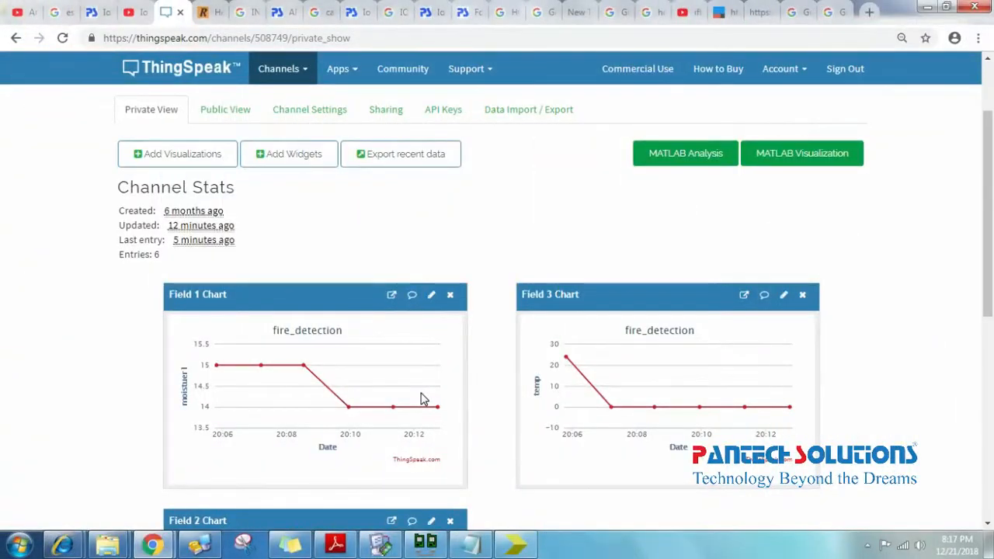
pyautogui.moveTo(389, 363)
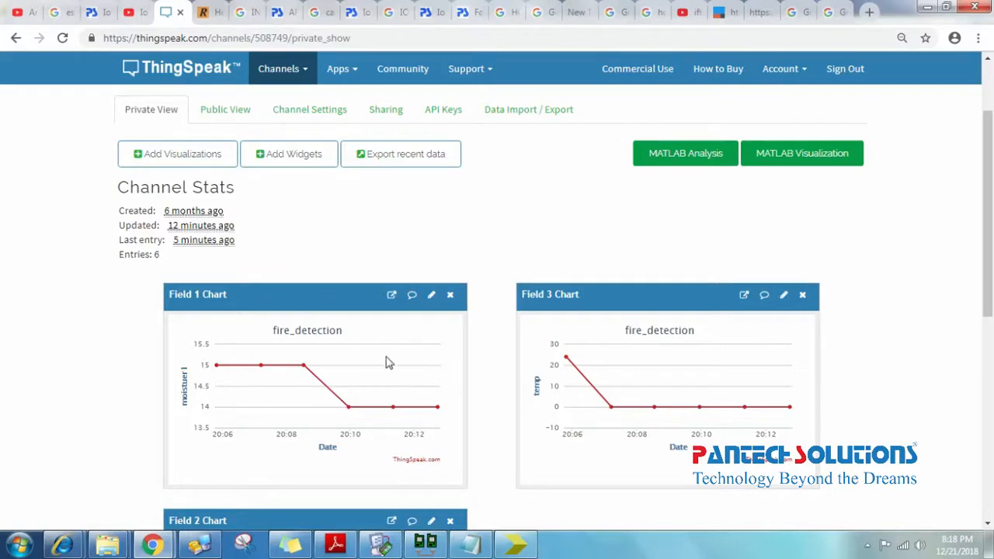